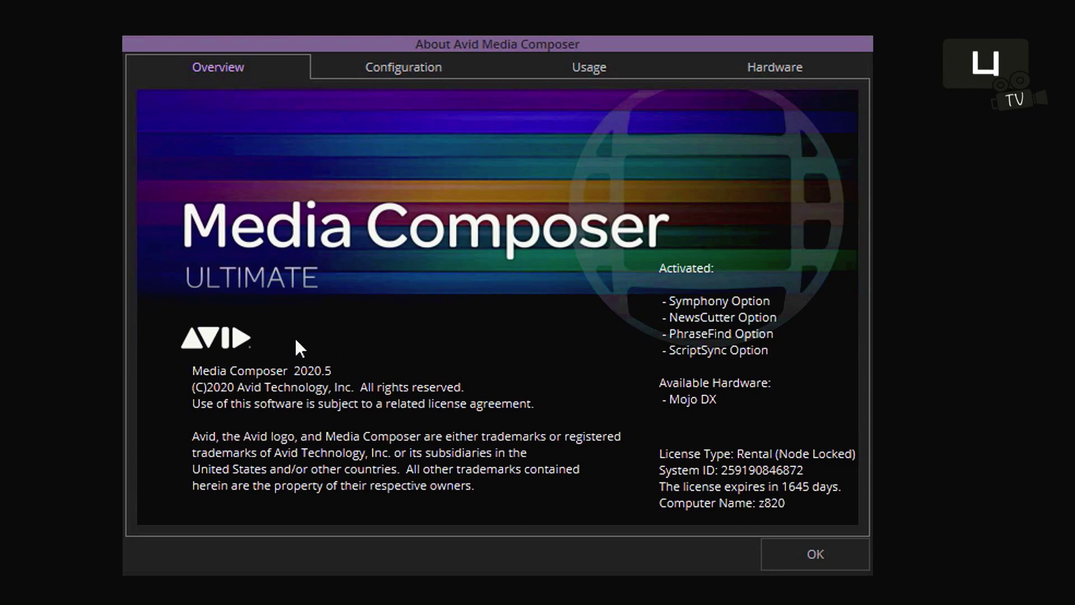
# Show the Sequence Map for the current sequence from the timeline right-click menu.
pyautogui.scroll(-3)
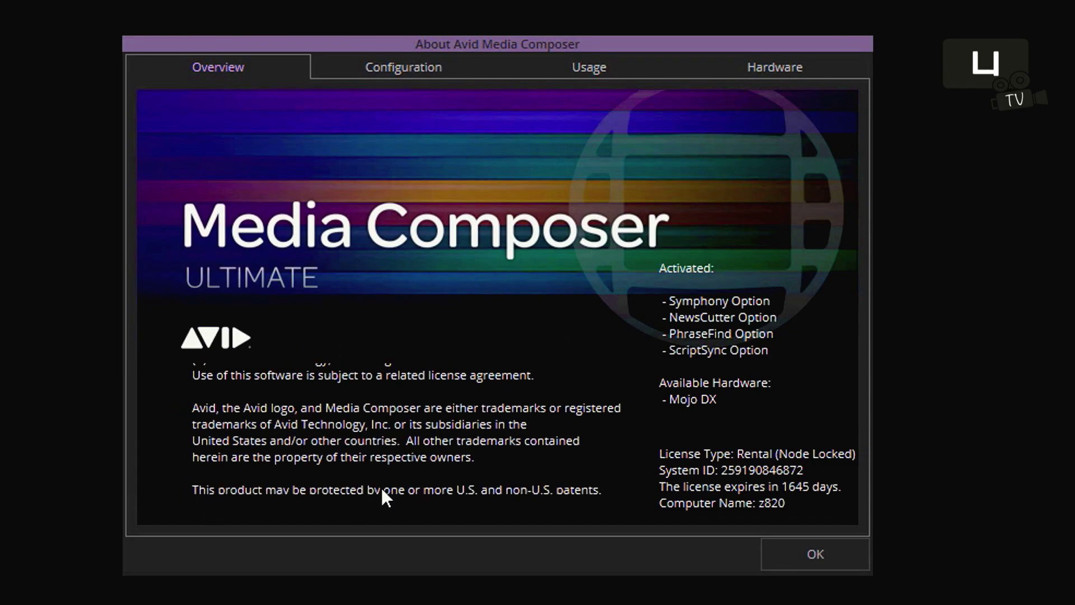
pyautogui.click(815, 555)
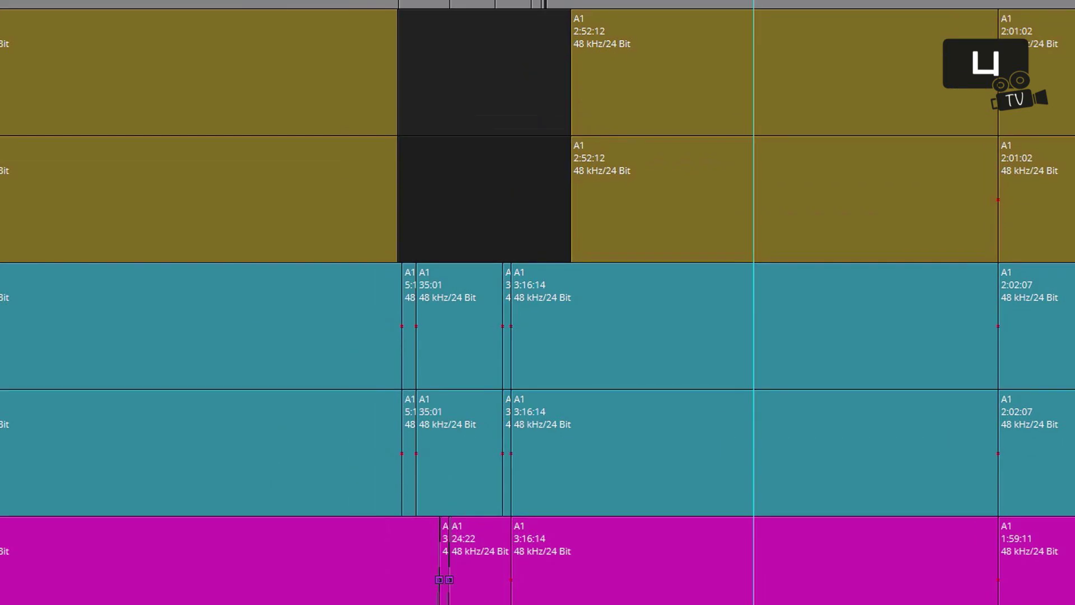
pyautogui.scroll(-3)
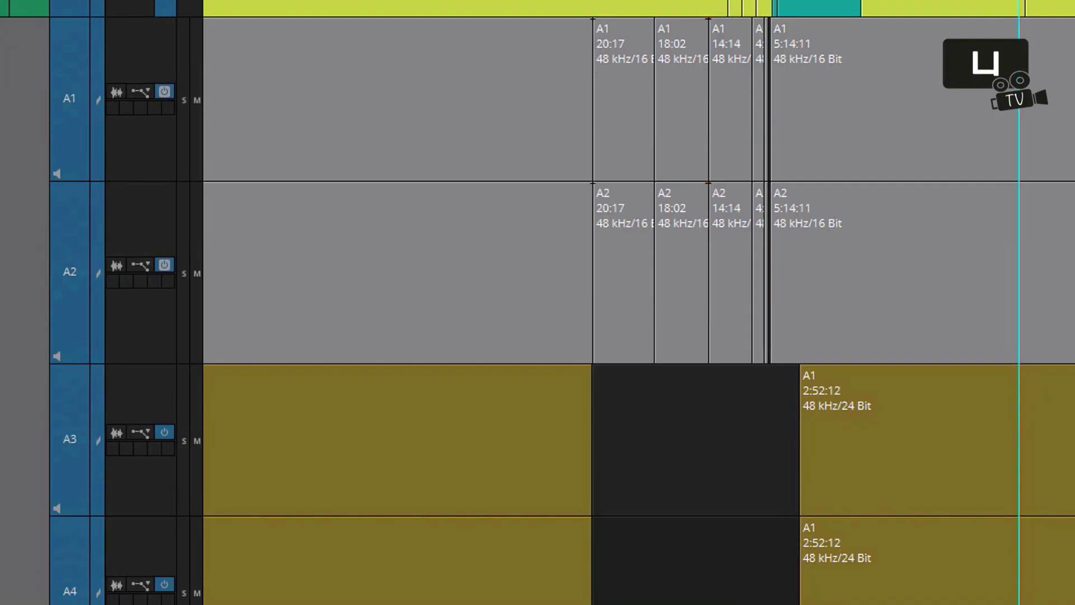
pyautogui.scroll(-3)
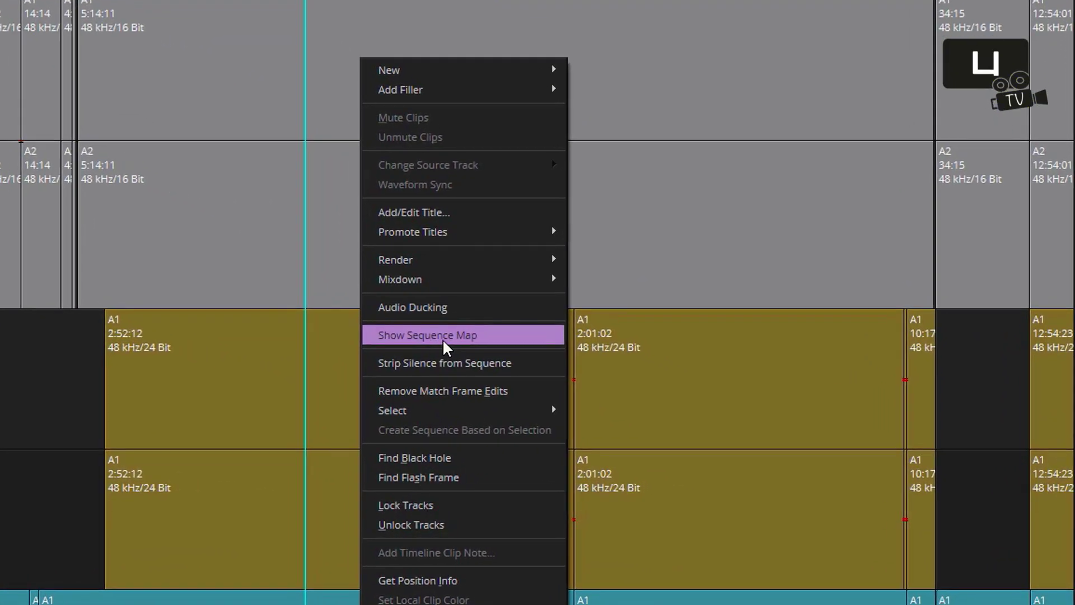
pyautogui.click(427, 335)
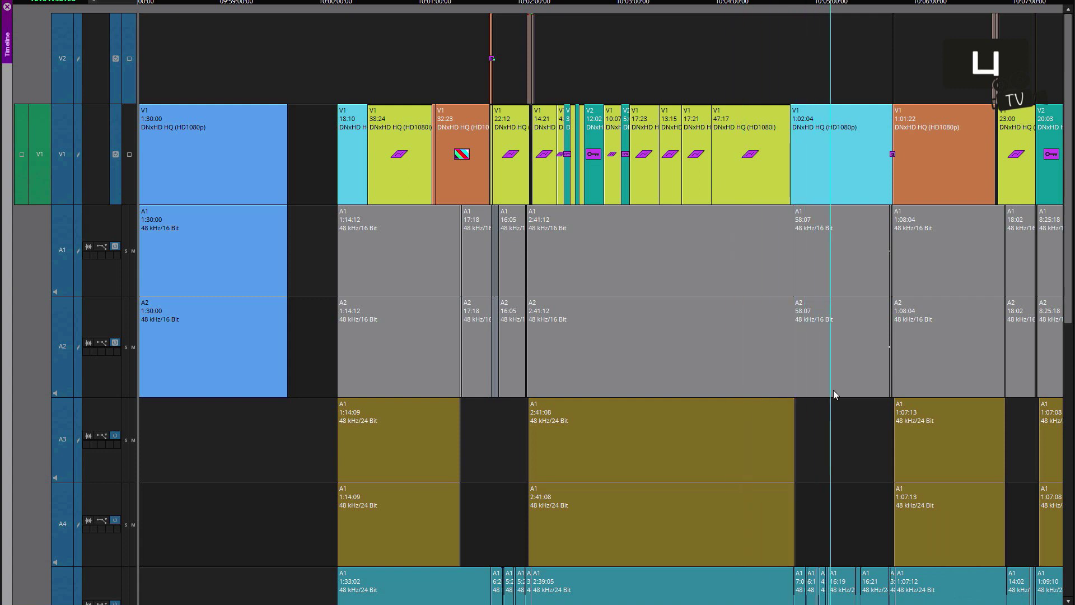
# Bring up the Timeline menu in the menu bar to locate its commands.
pyautogui.click(200, 19)
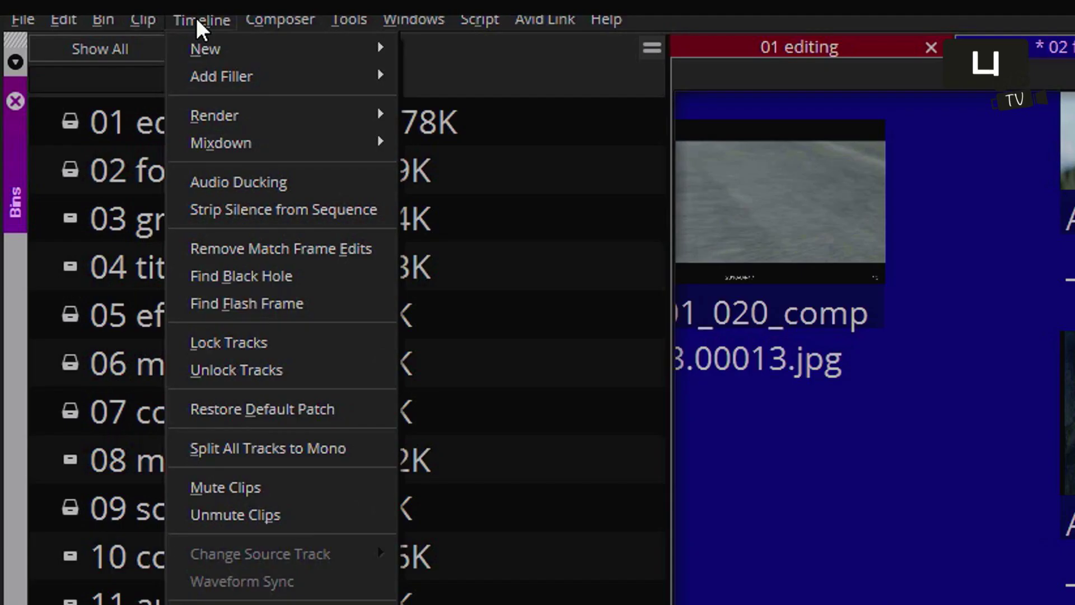